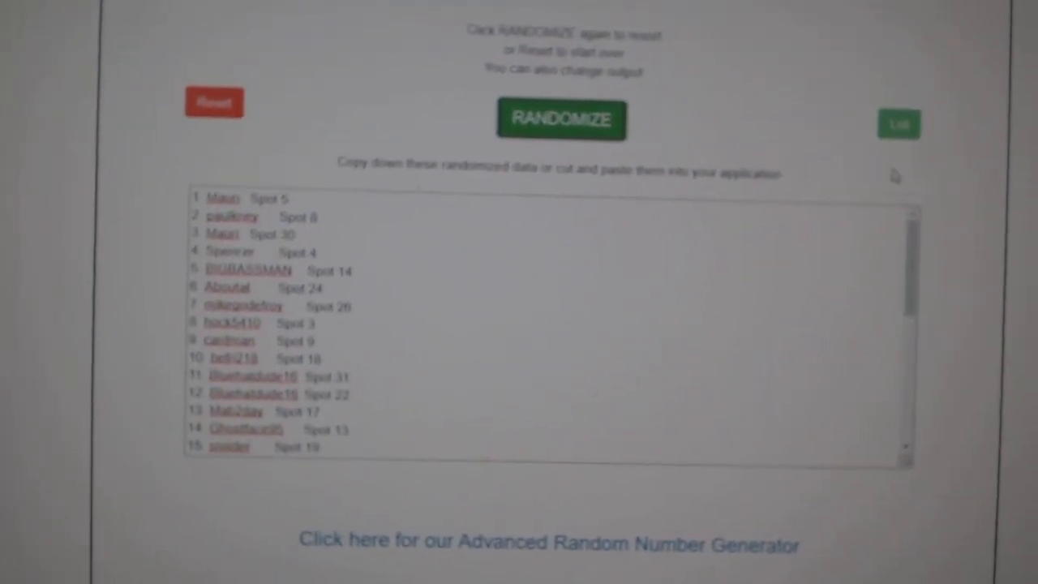
Shuffle the NHL team cities into a new random order, starting with Ottawa, Los Angeles, Winnipeg
left_click(558, 119)
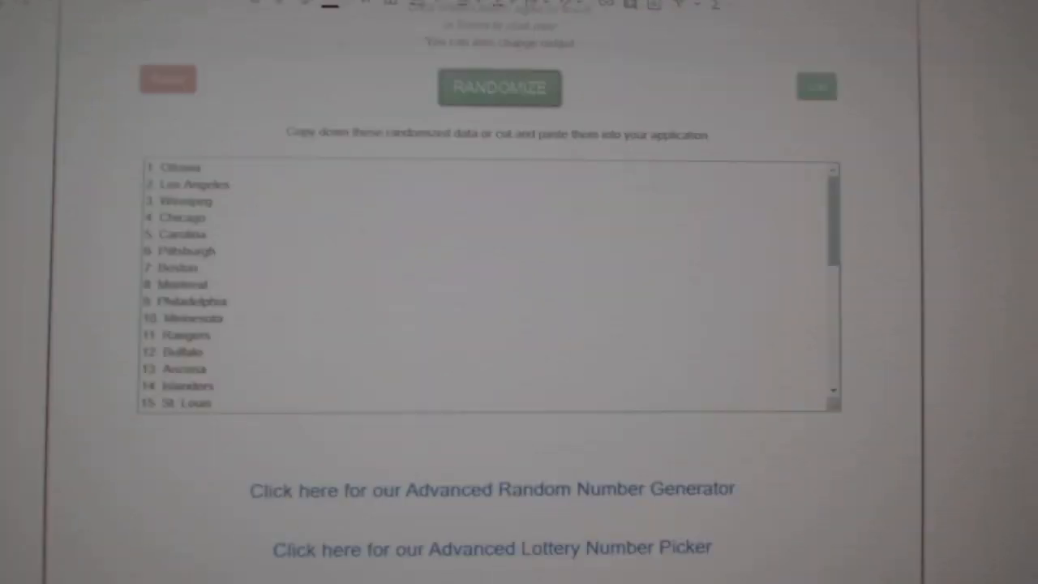
left_click(498, 86)
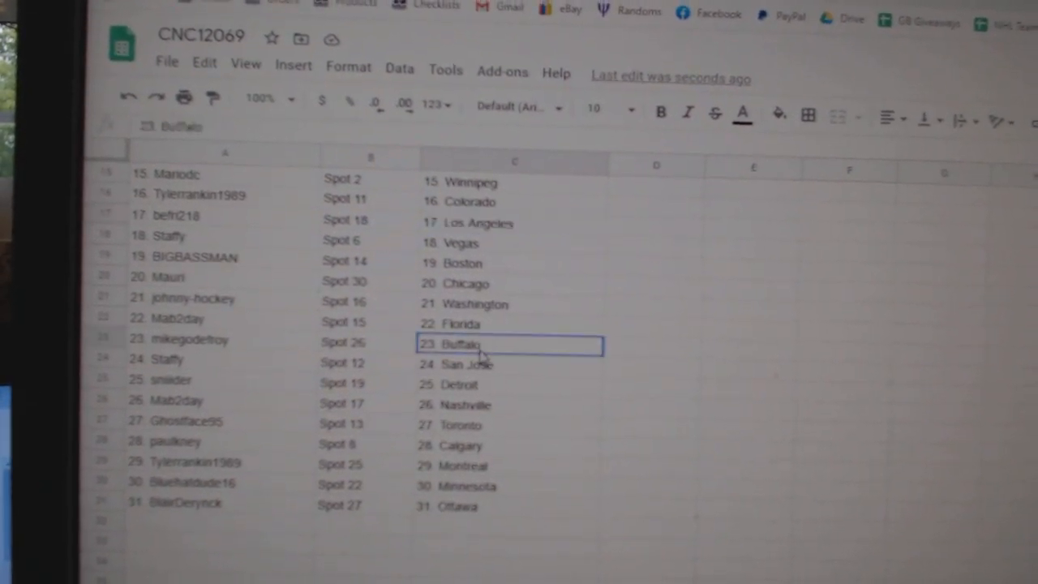
Scroll through CNC12069 to check all 31 rows pair a name, spot and team city
scroll("down", 3)
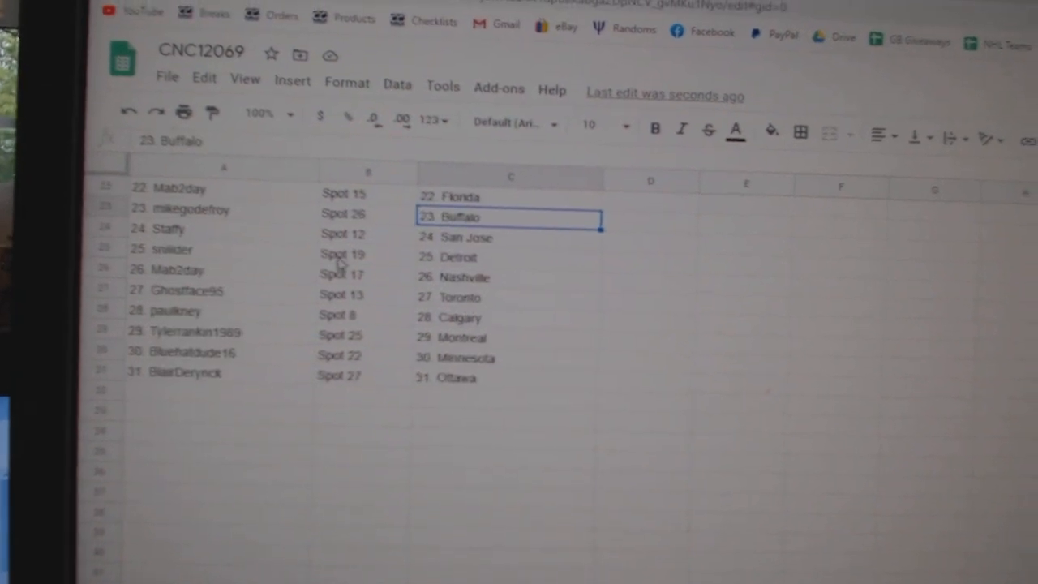